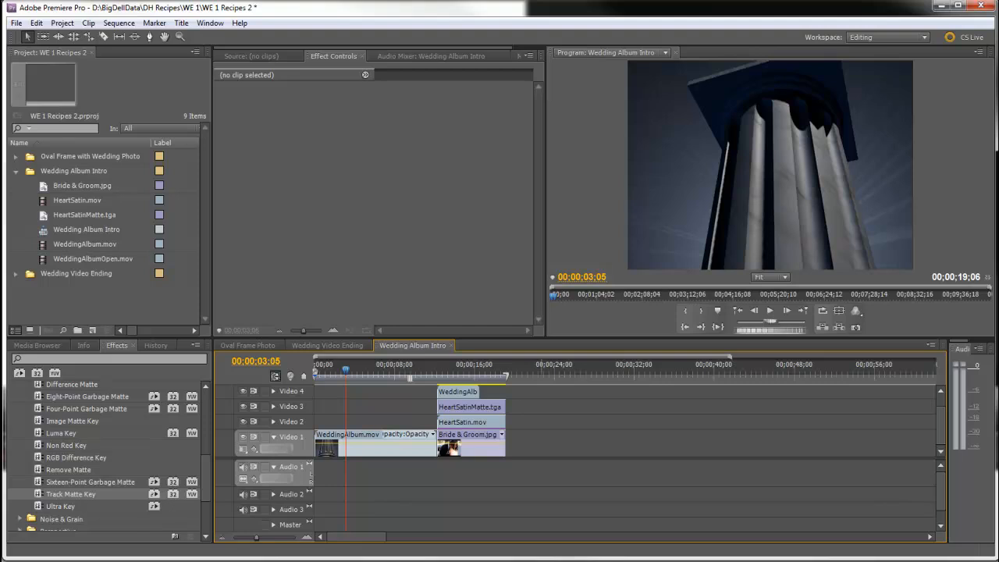
mouse_move(546, 487)
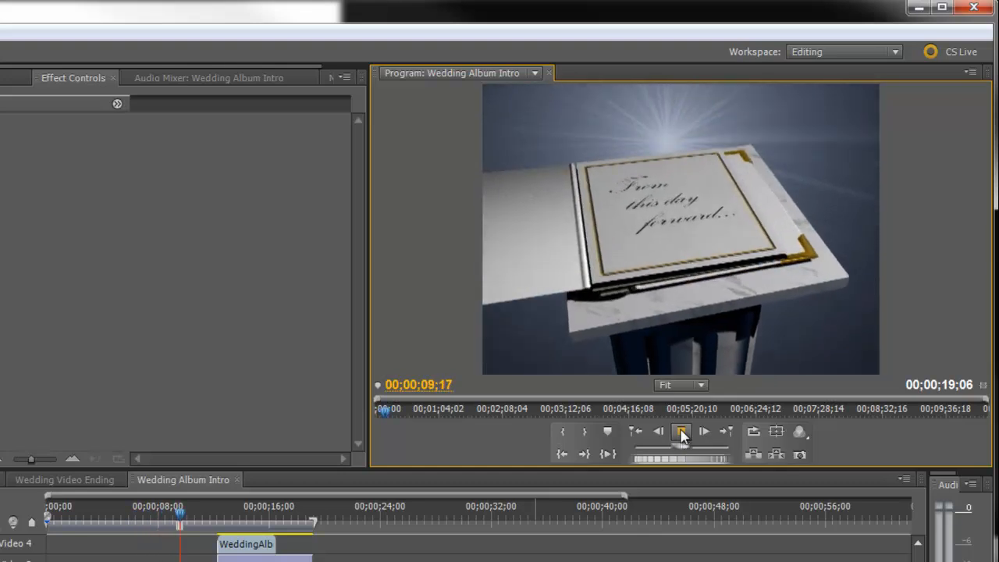
Place WeddingAlbum.mov at 00:00 on Video 1 and return the playhead to the start.
left_click(680, 431)
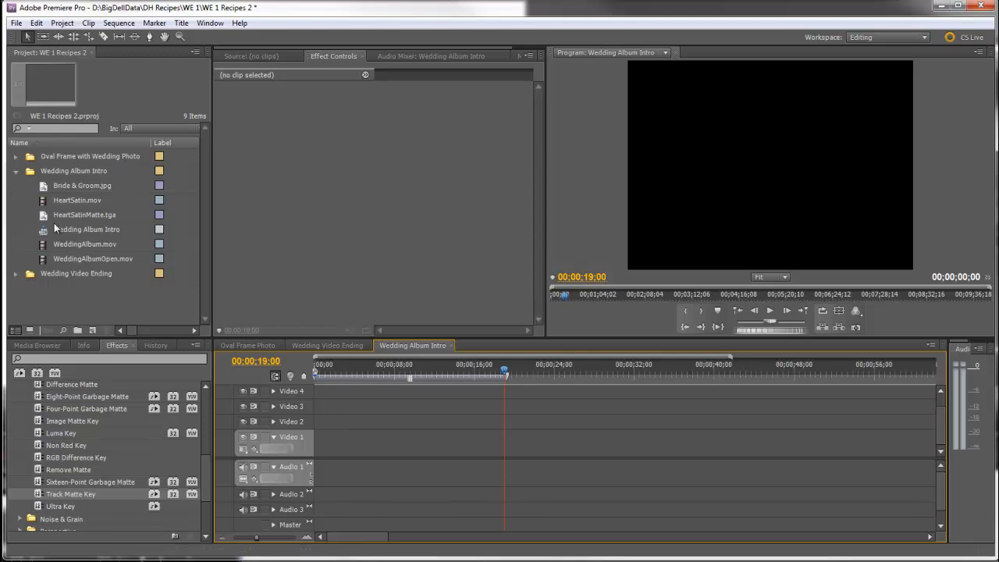
mouse_move(32, 210)
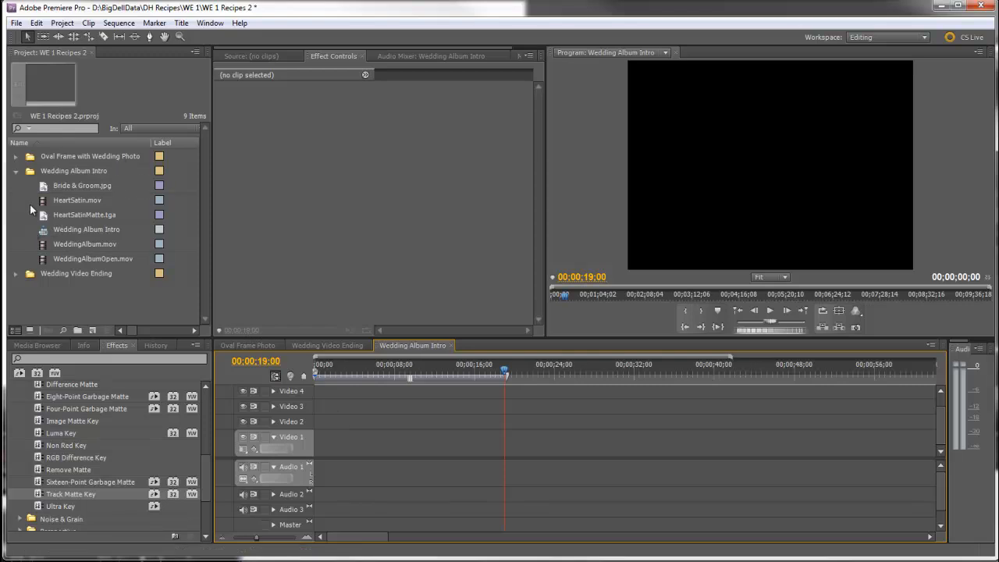
mouse_move(41, 202)
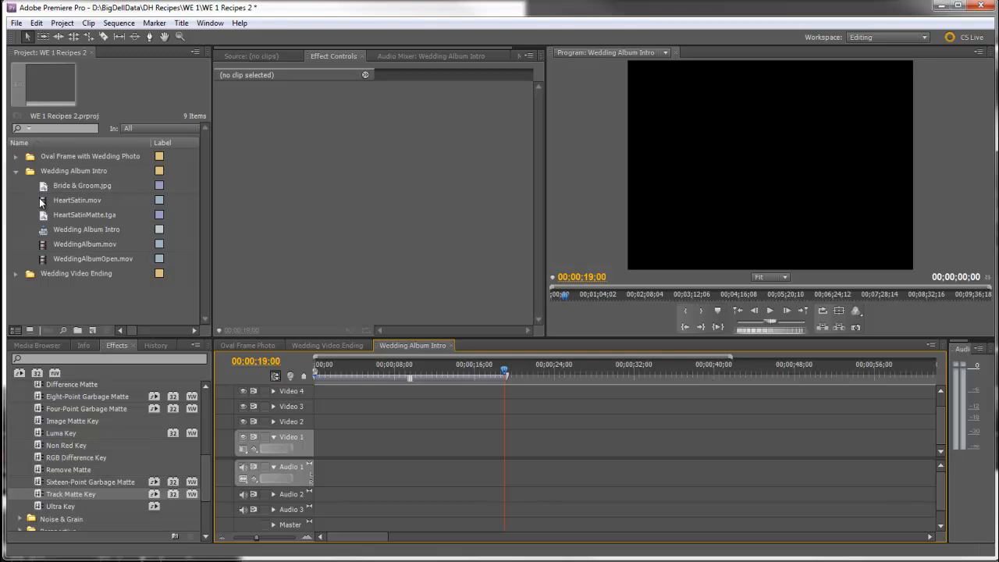
mouse_move(42, 219)
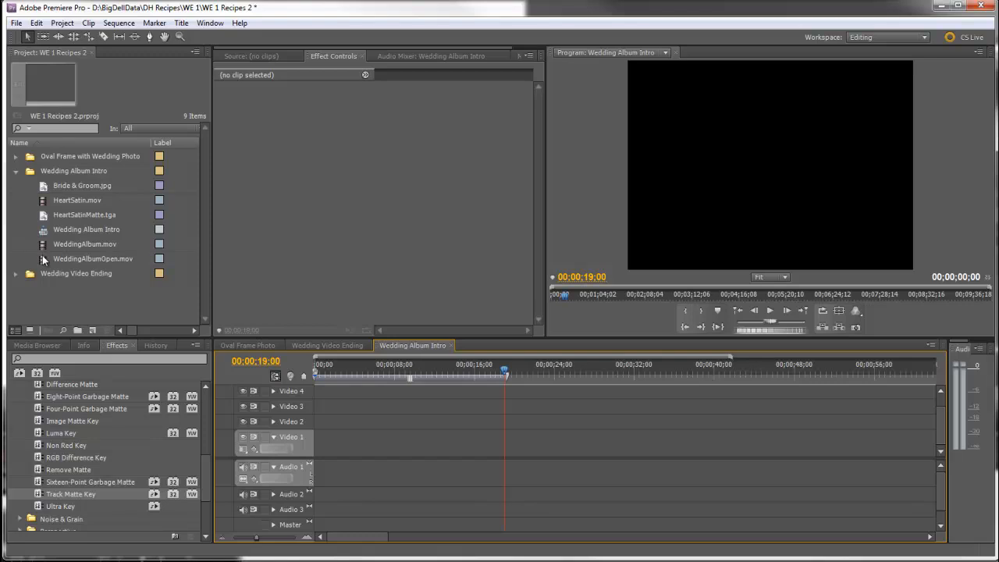
mouse_move(44, 187)
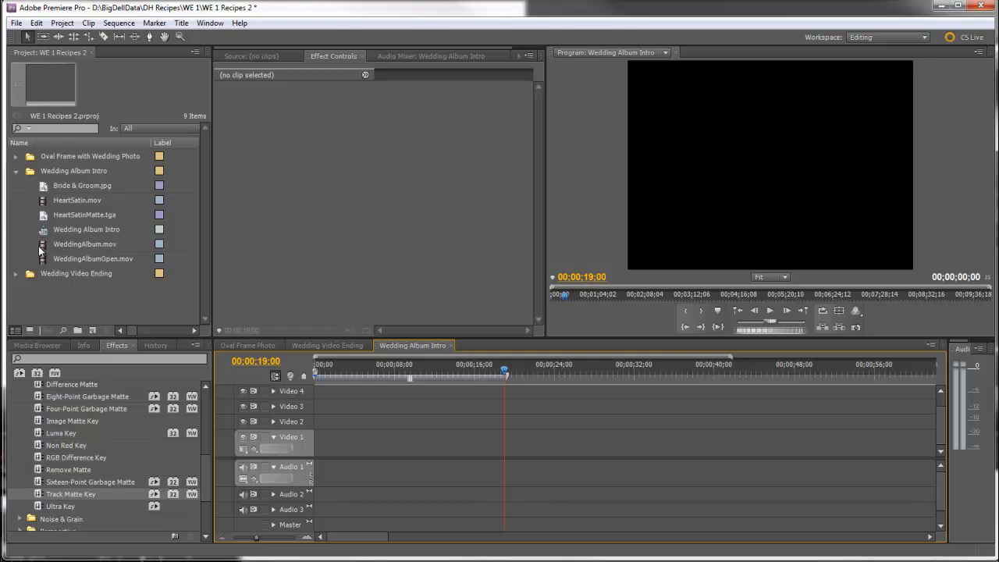
left_click(84, 243)
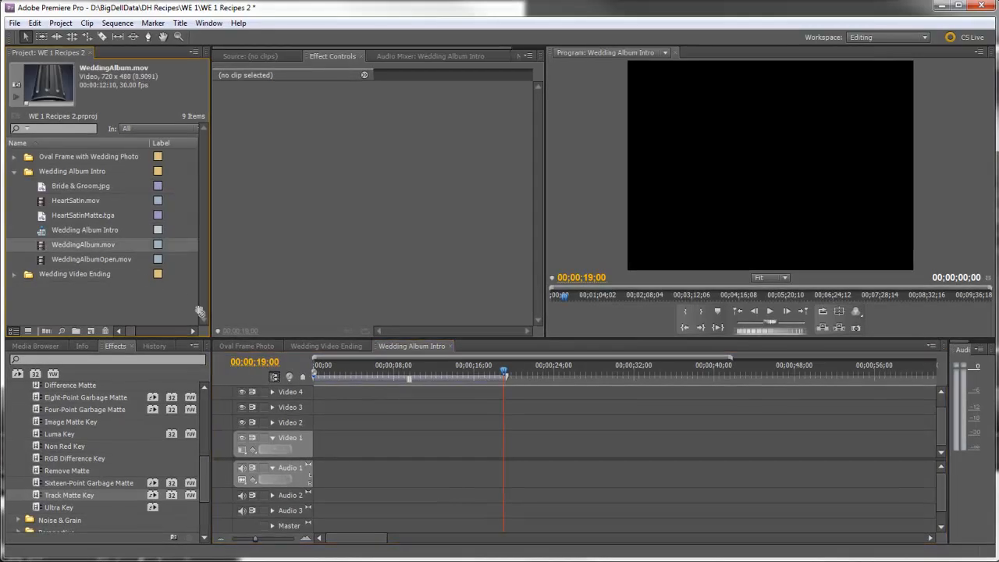
left_click_drag(82, 244, 375, 443)
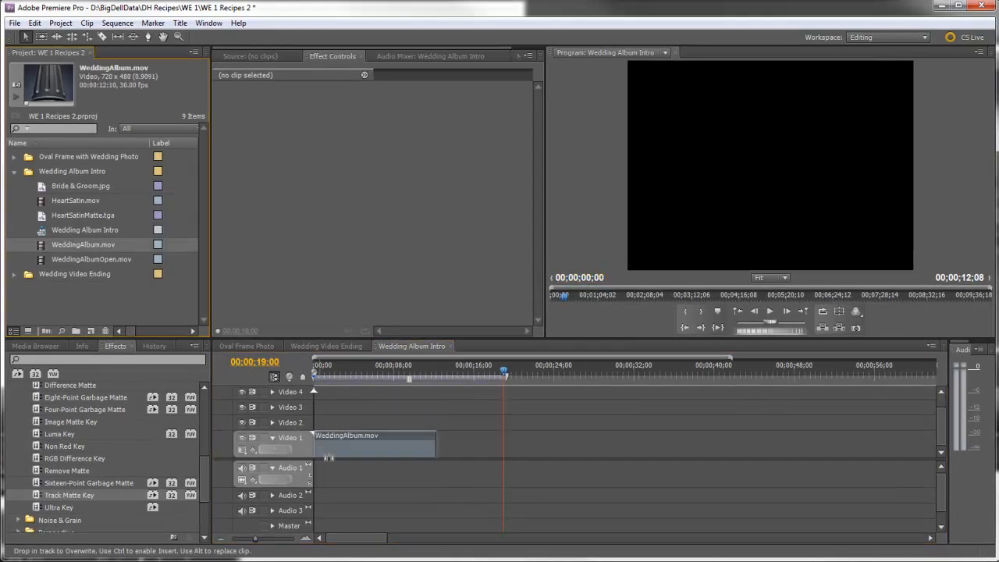
left_click(320, 365)
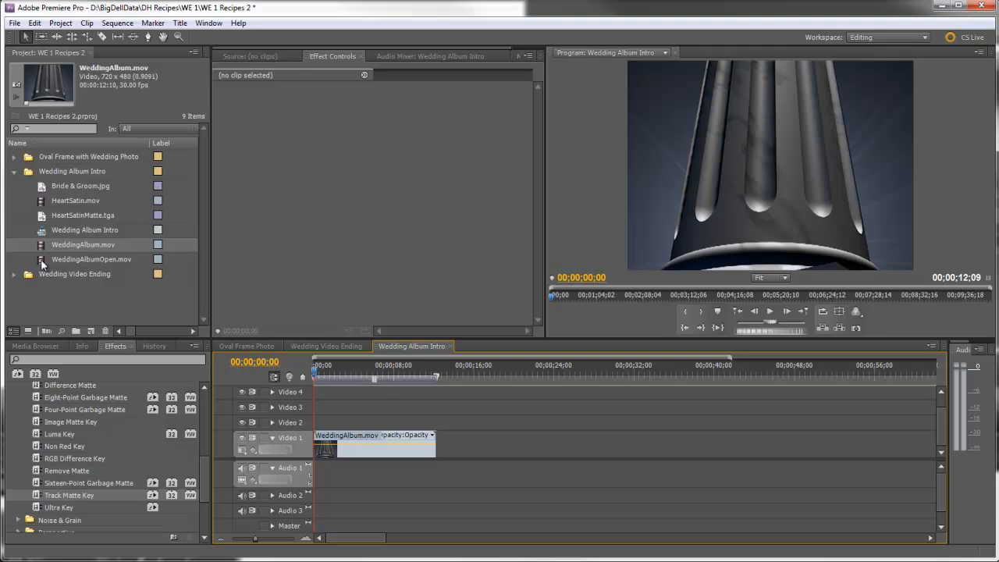
Place WeddingAlbumOpen.mov on Video 4 aligned to the end of WeddingAlbum.mov.
left_click(90, 259)
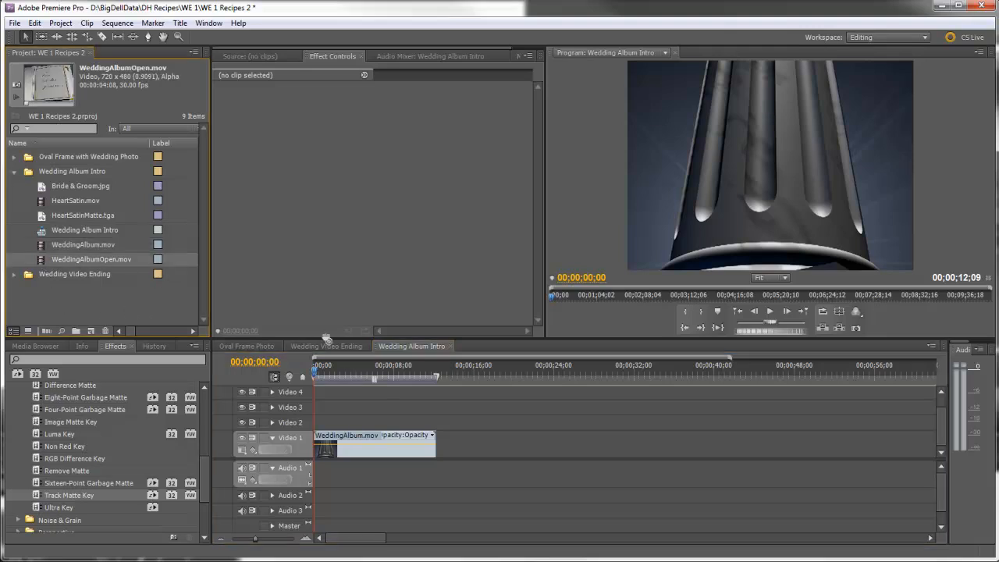
left_click_drag(374, 445, 465, 392)
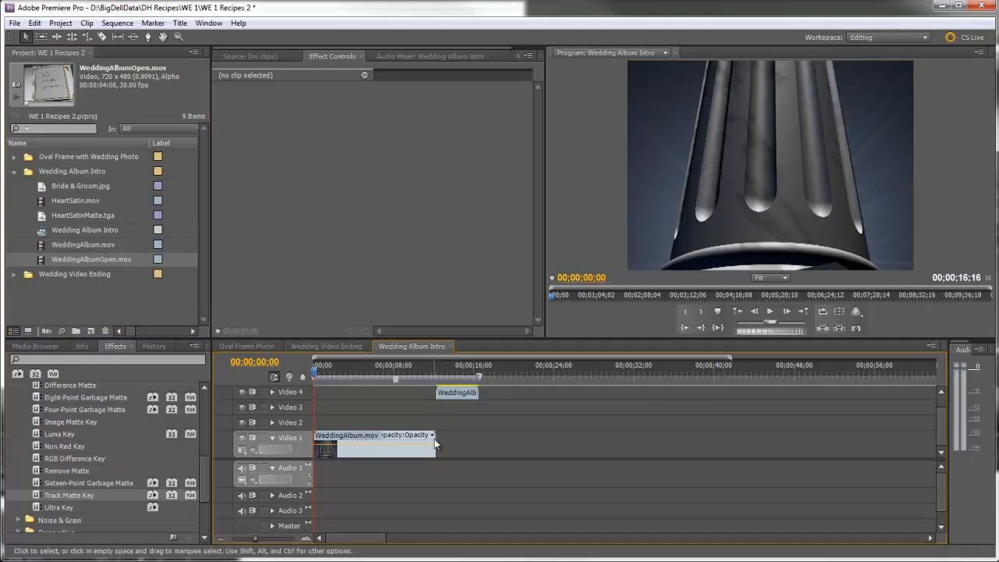
mouse_move(458, 487)
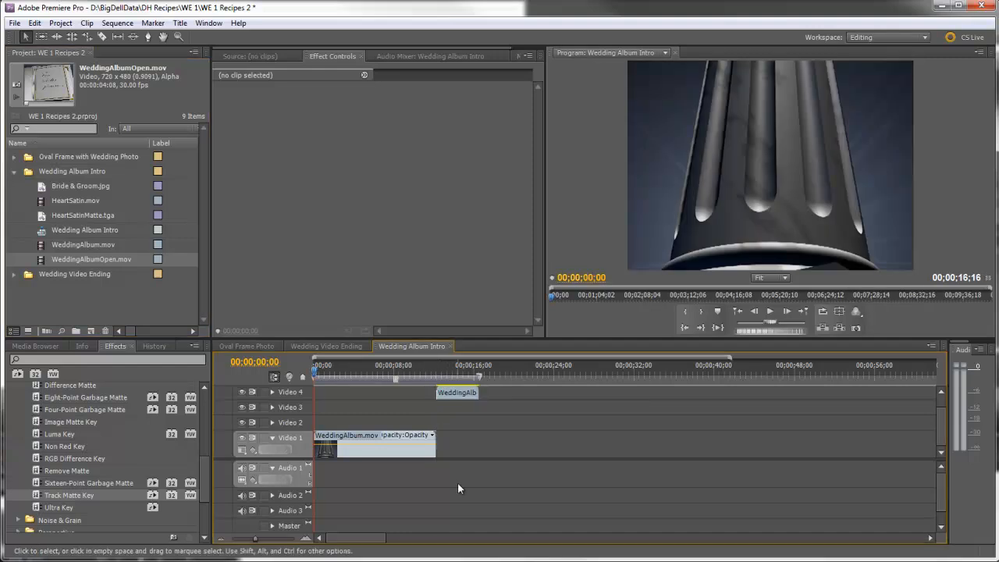
left_click(84, 215)
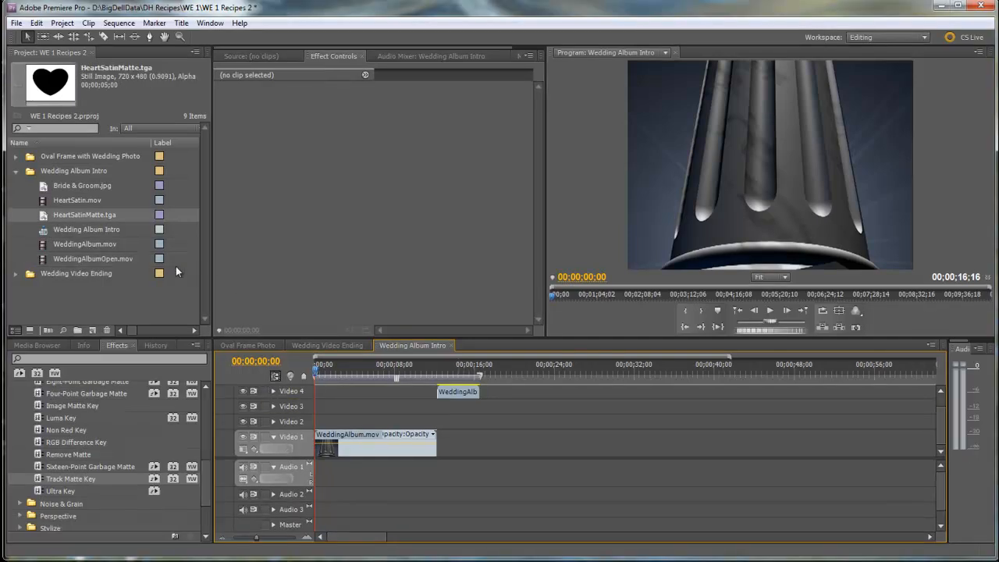
Select Bride & Groom.jpg in the Project panel for placement after WeddingAlbum.mov.
left_click(81, 185)
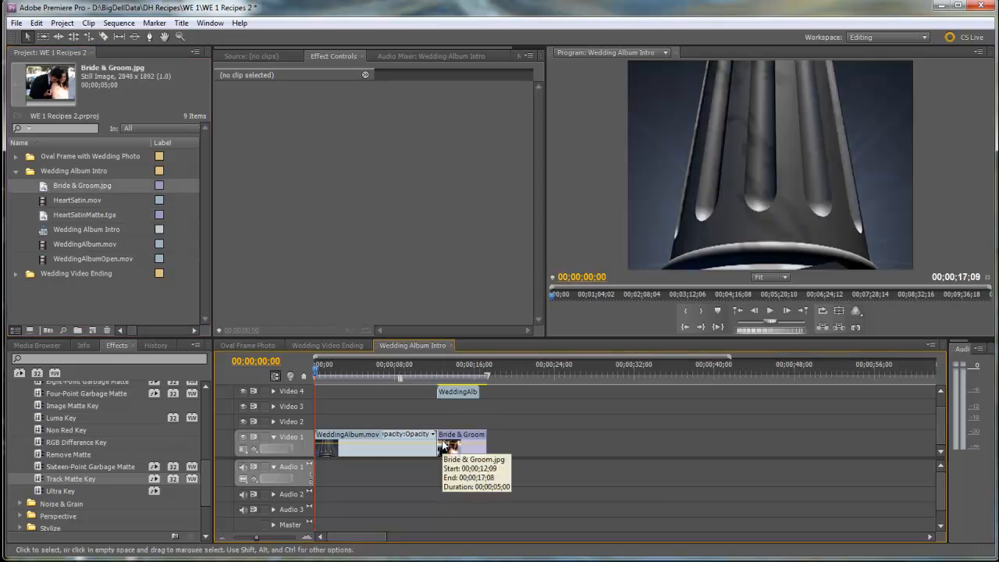
mouse_move(458, 373)
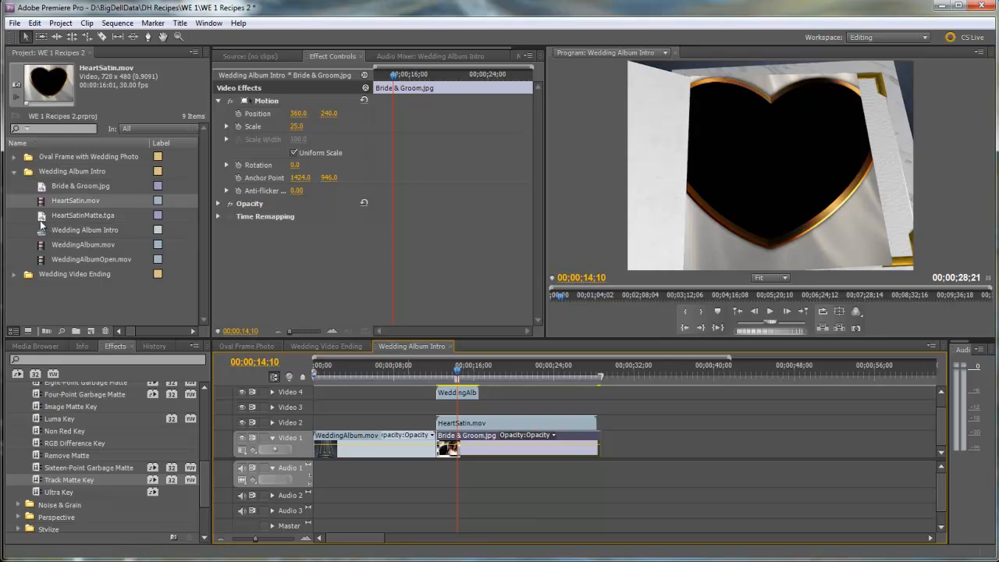
Place HeartSatinMatte.tga on Video 3 and lengthen it to match HeartSatin.mov.
left_click(83, 216)
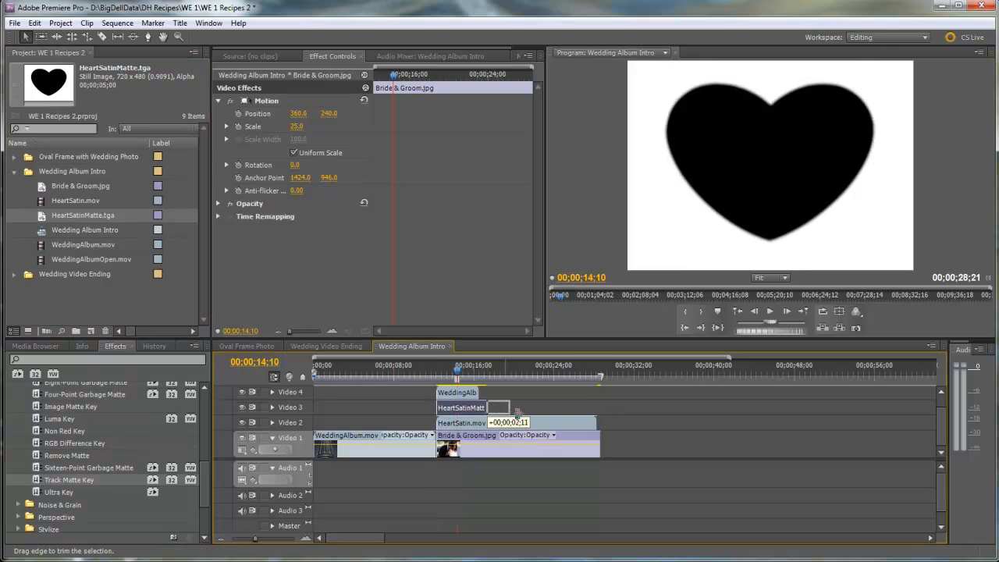
left_click_drag(515, 407, 596, 407)
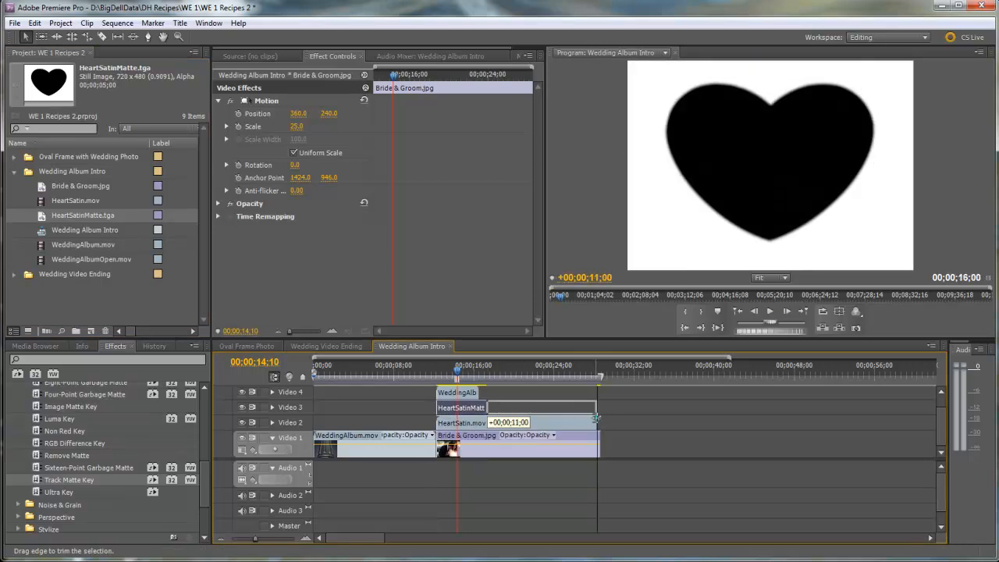
left_click(515, 407)
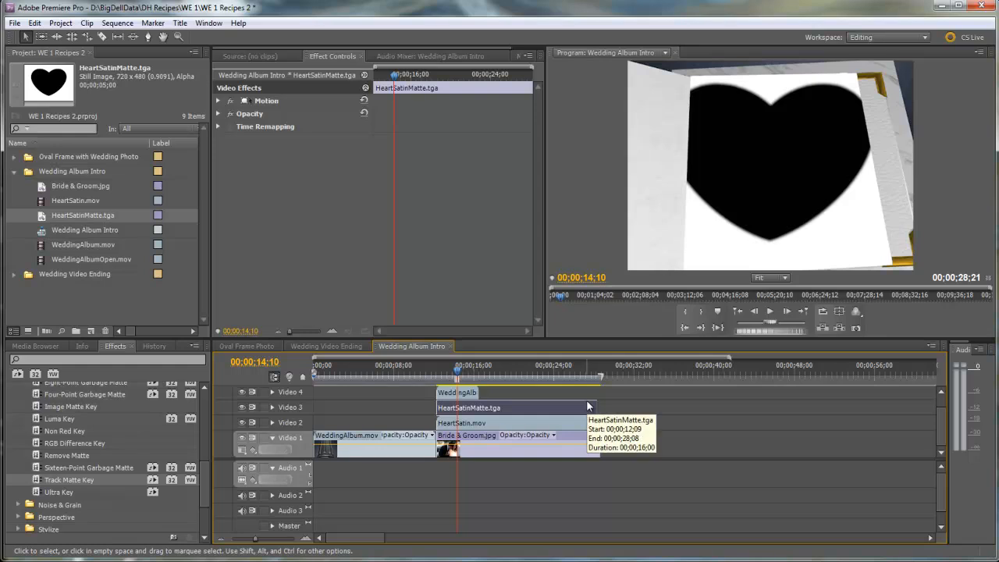
mouse_move(533, 418)
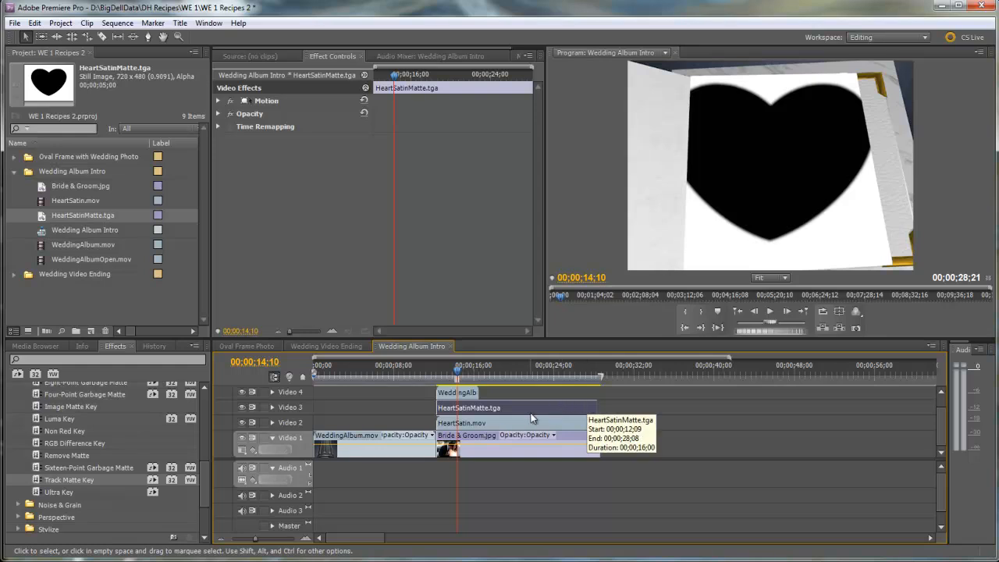
mouse_move(529, 421)
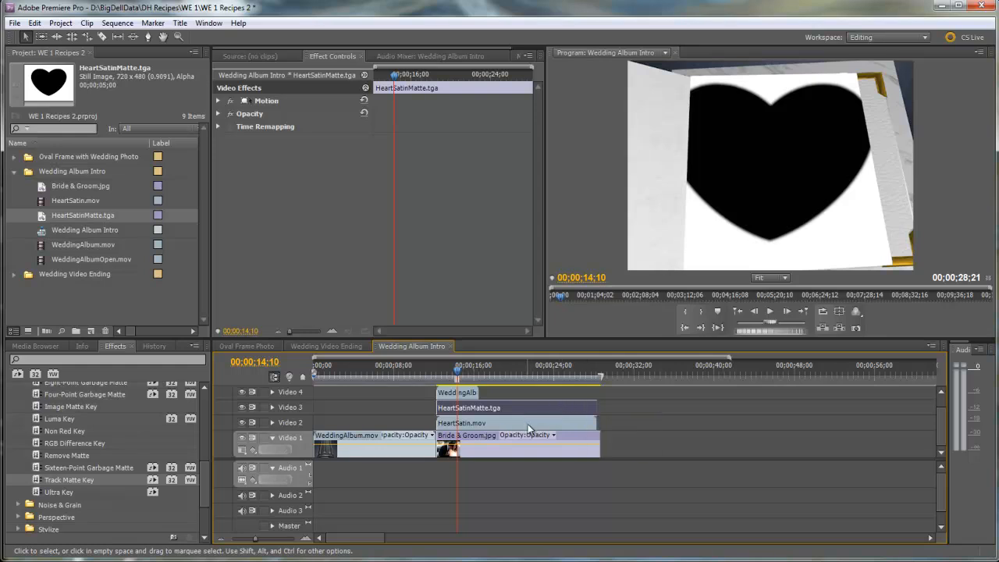
mouse_move(529, 428)
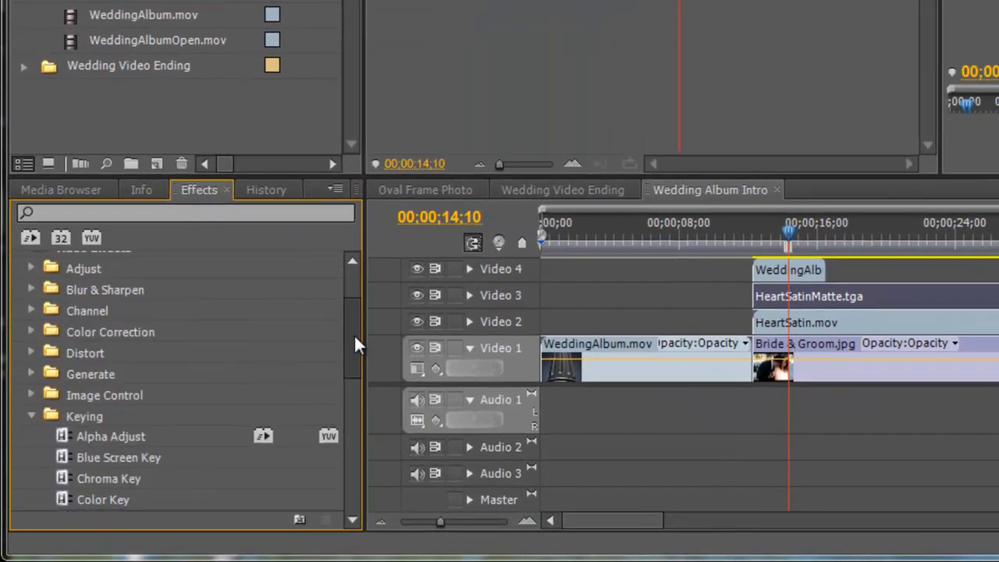
Browse Video Effects down to the Keying category to find Track Matte Key.
scroll("up", 3)
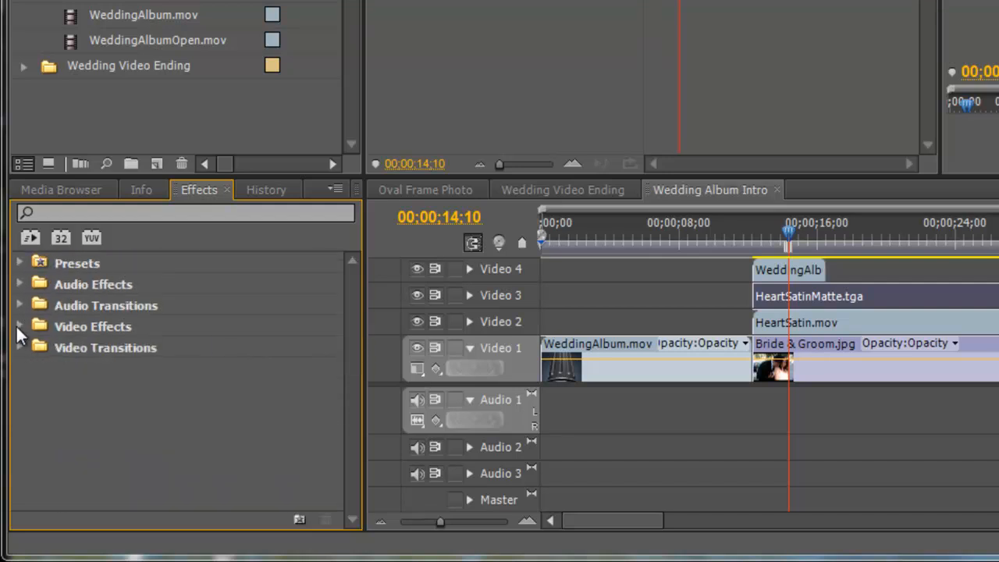
left_click(19, 327)
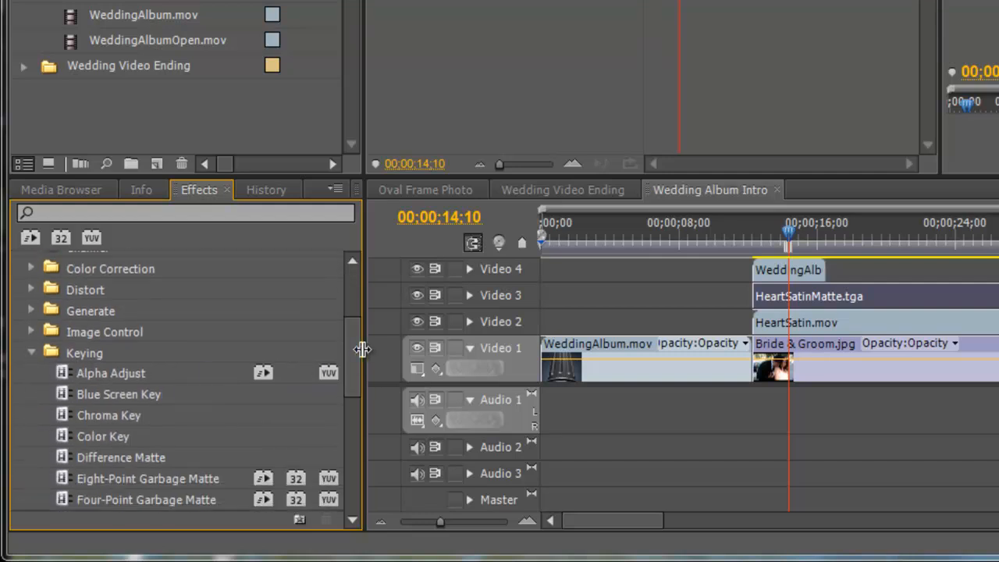
scroll("down", 3)
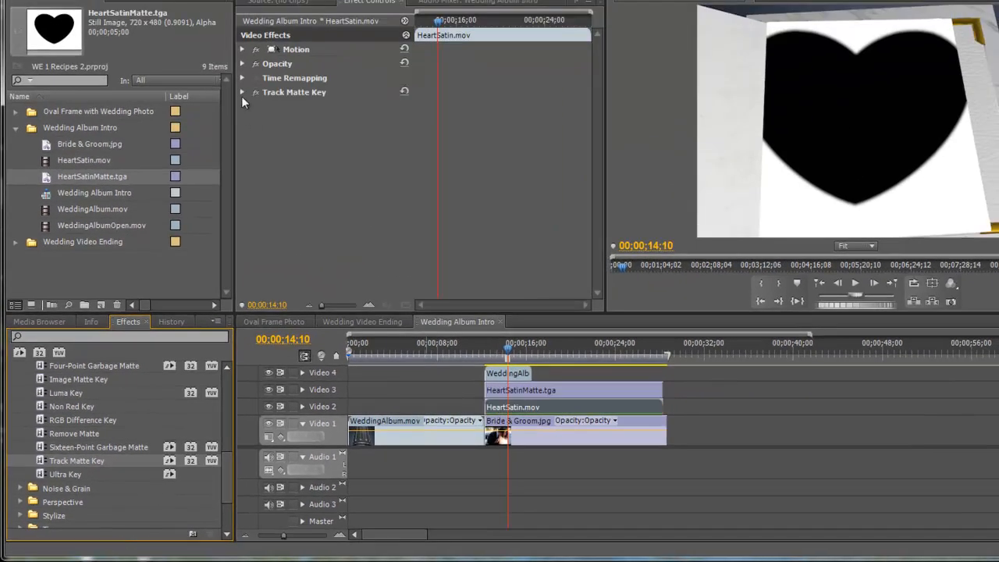
Set Track Matte Key's Matte to Video 3 and play the heart cut-out preview.
left_click(241, 92)
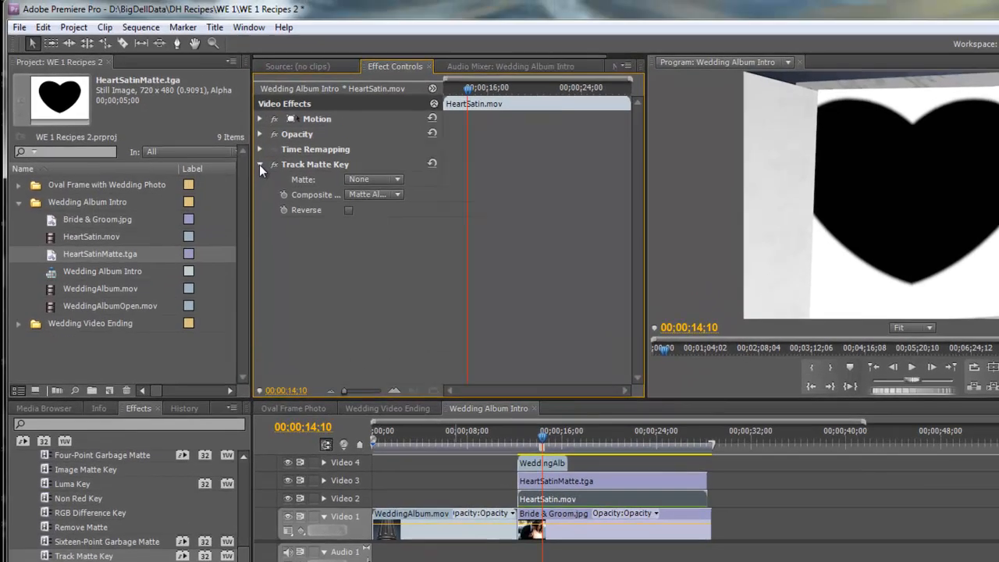
mouse_move(398, 180)
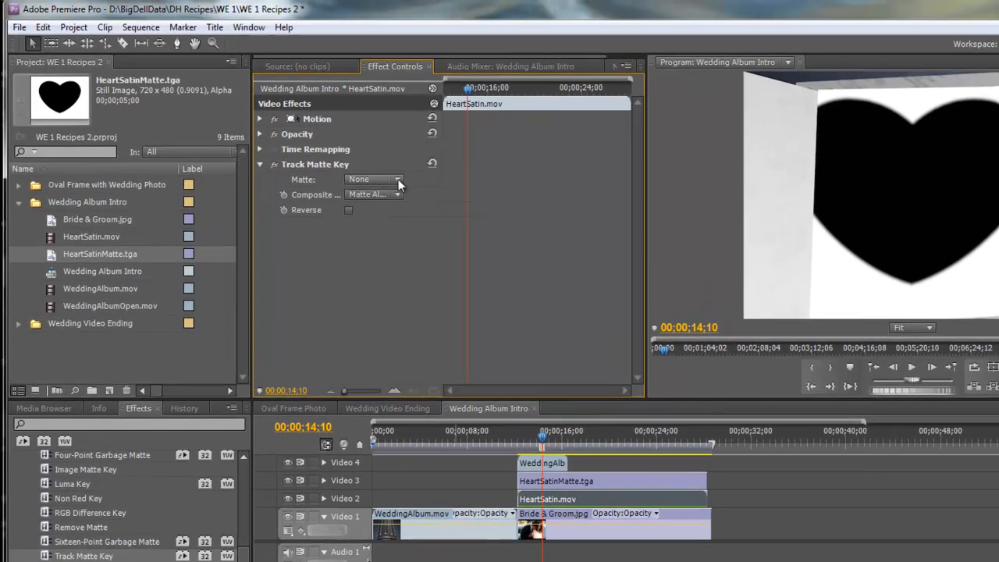
left_click(374, 178)
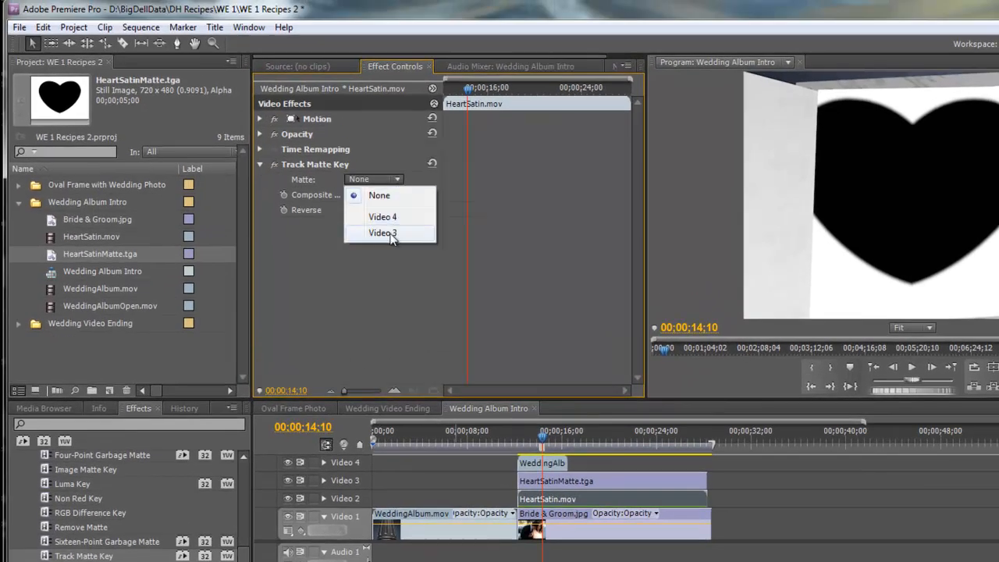
left_click(382, 233)
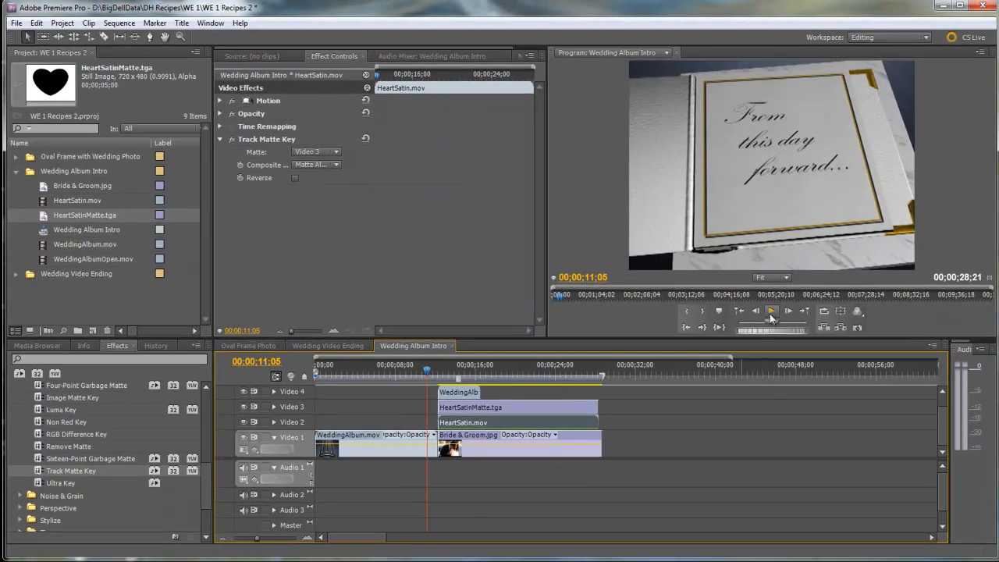
left_click(771, 310)
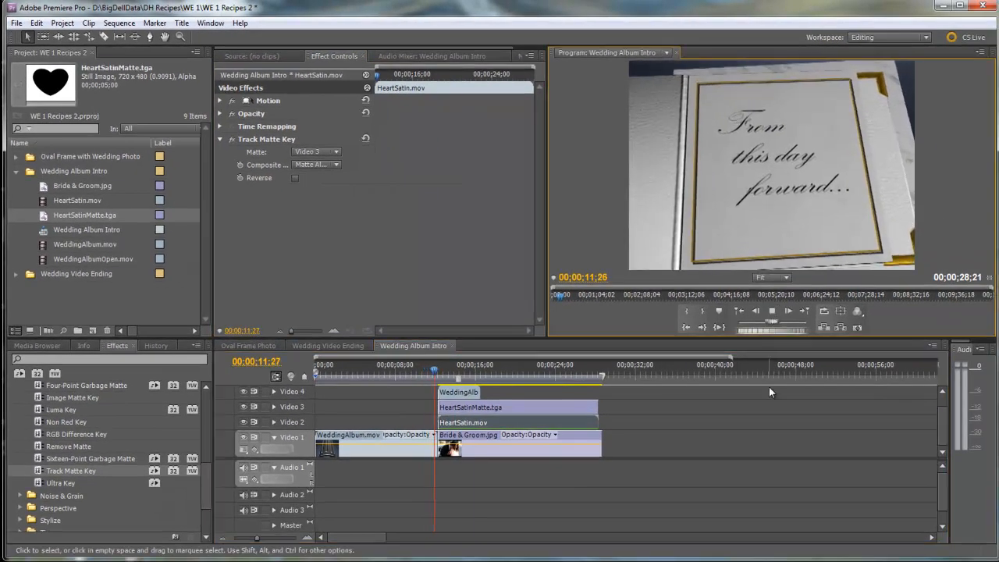